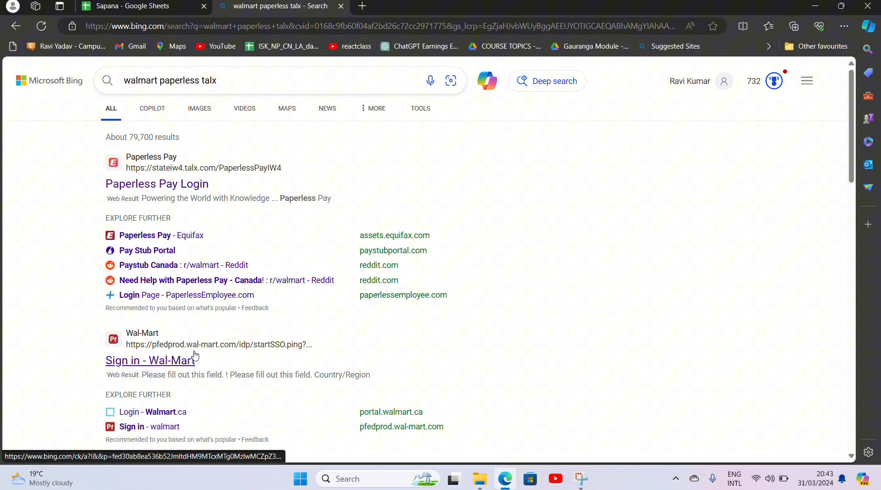
Step: Follow the 'Sign in - Wal-Mart' result and resubmit the delayed sign-on to load the form
left_click(150, 360)
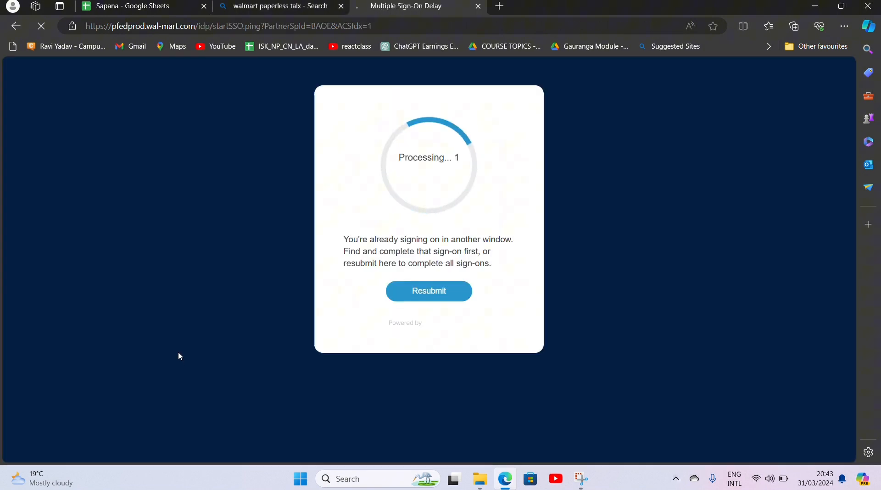
left_click(429, 290)
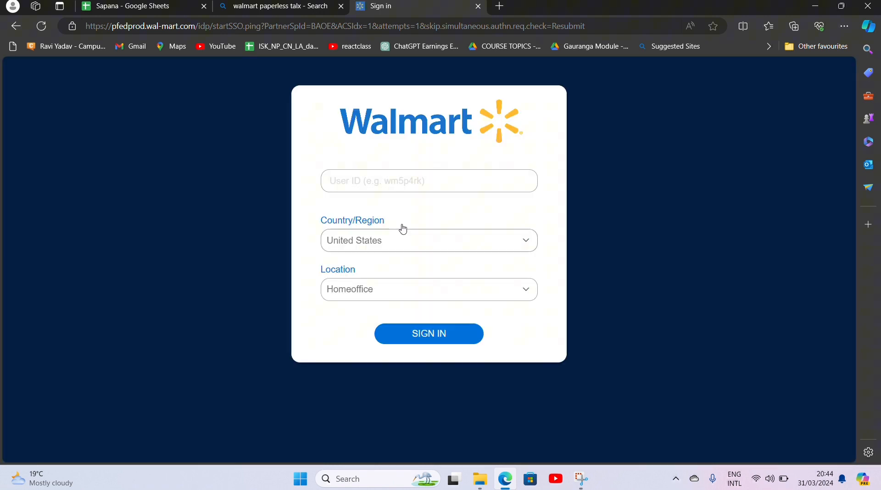
left_click(429, 181)
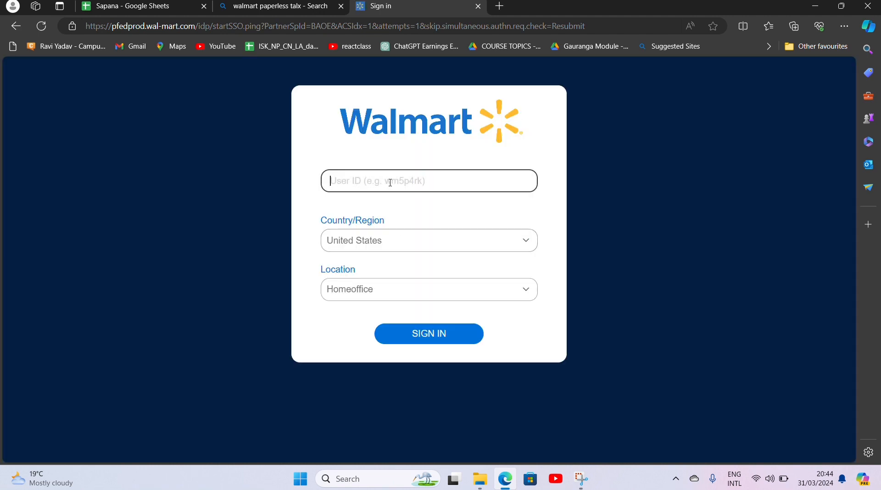
left_click(429, 240)
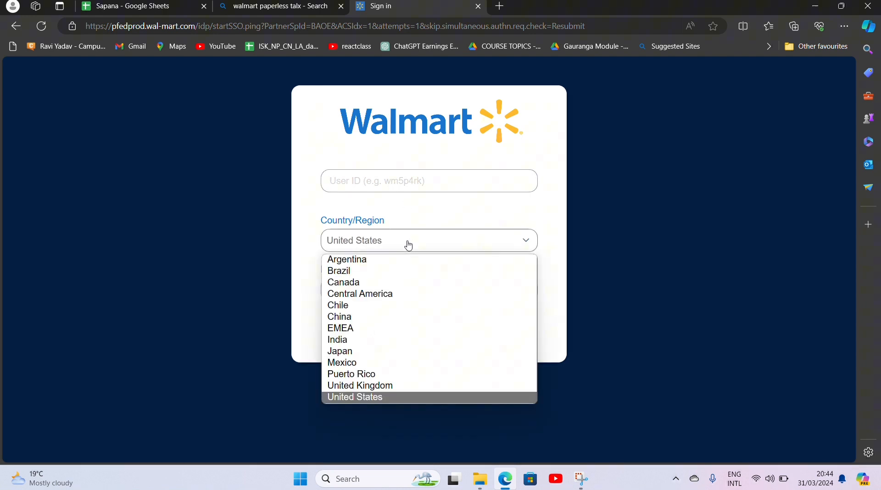
left_click(355, 396)
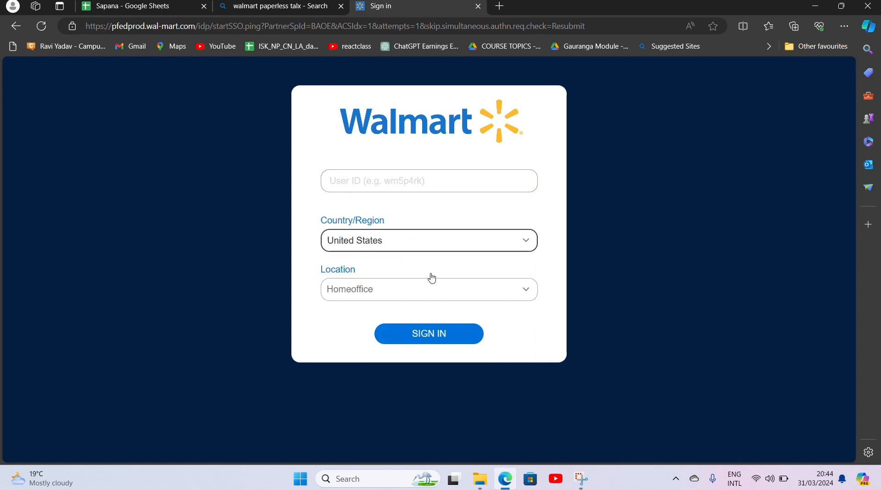
left_click(429, 290)
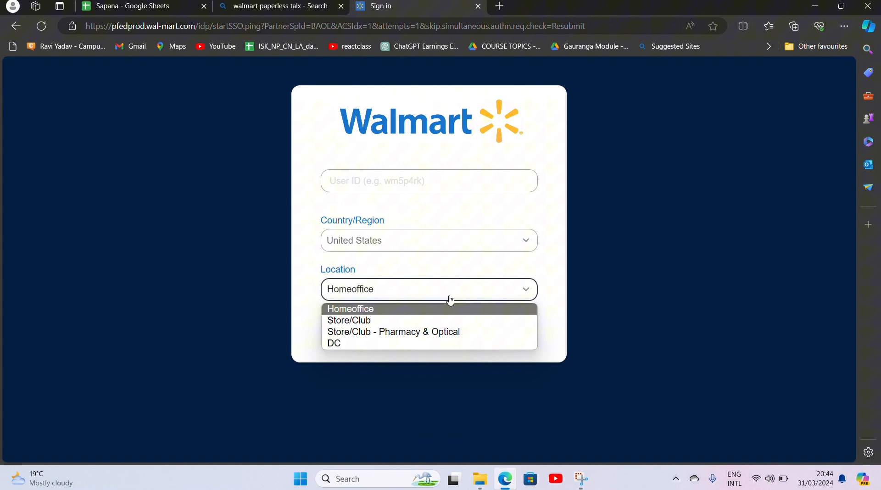
mouse_move(394, 332)
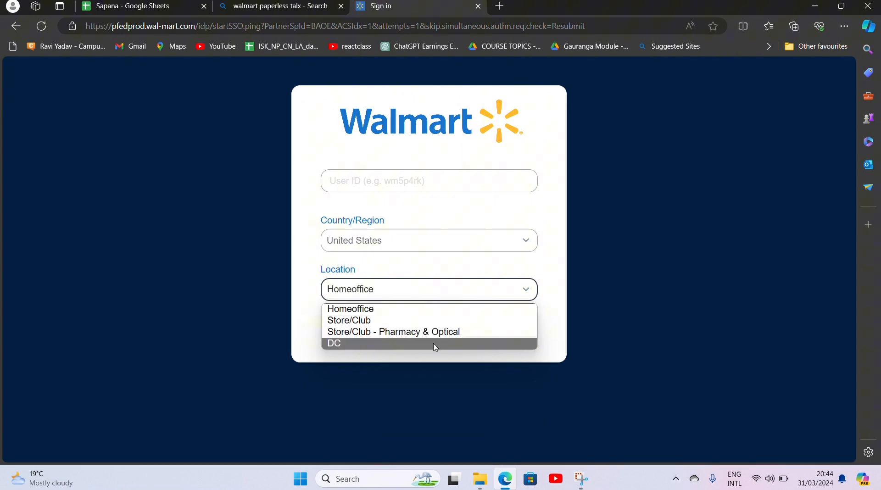
left_click(429, 240)
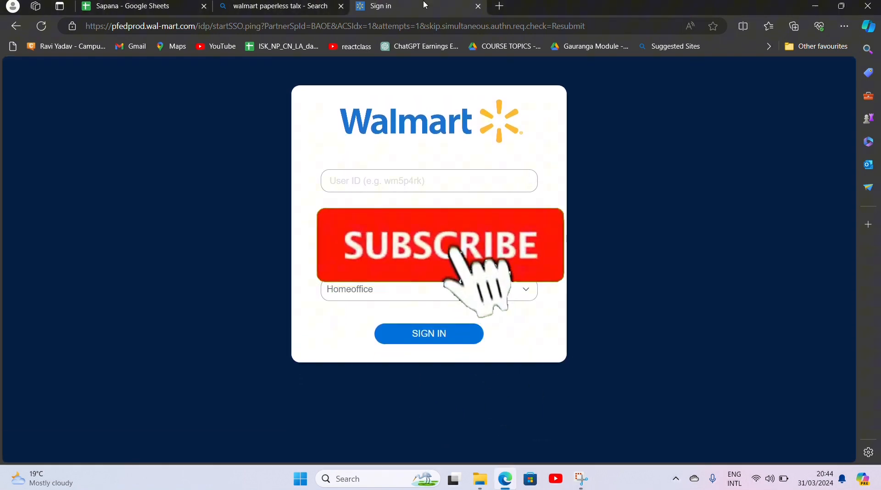
left_click(440, 244)
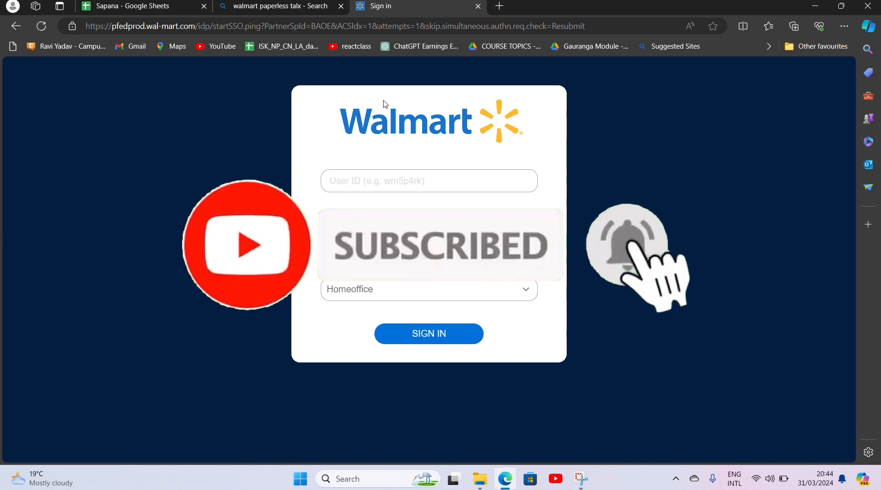